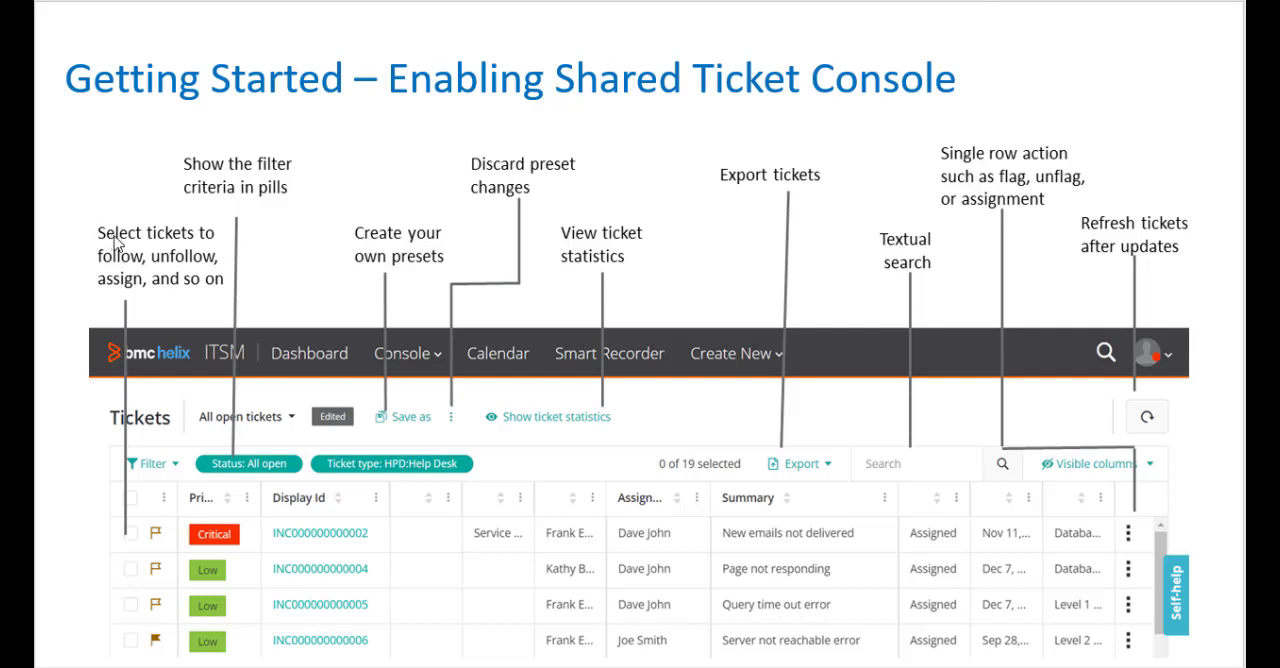
mouse_move(116, 288)
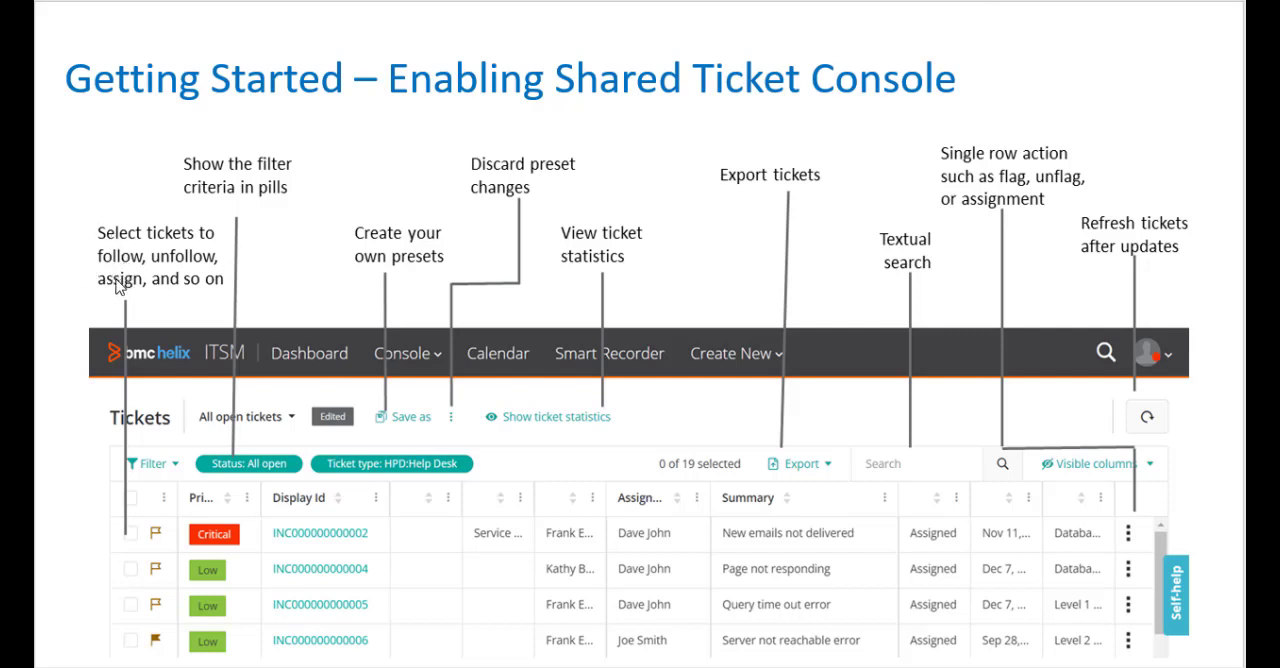
mouse_move(135, 497)
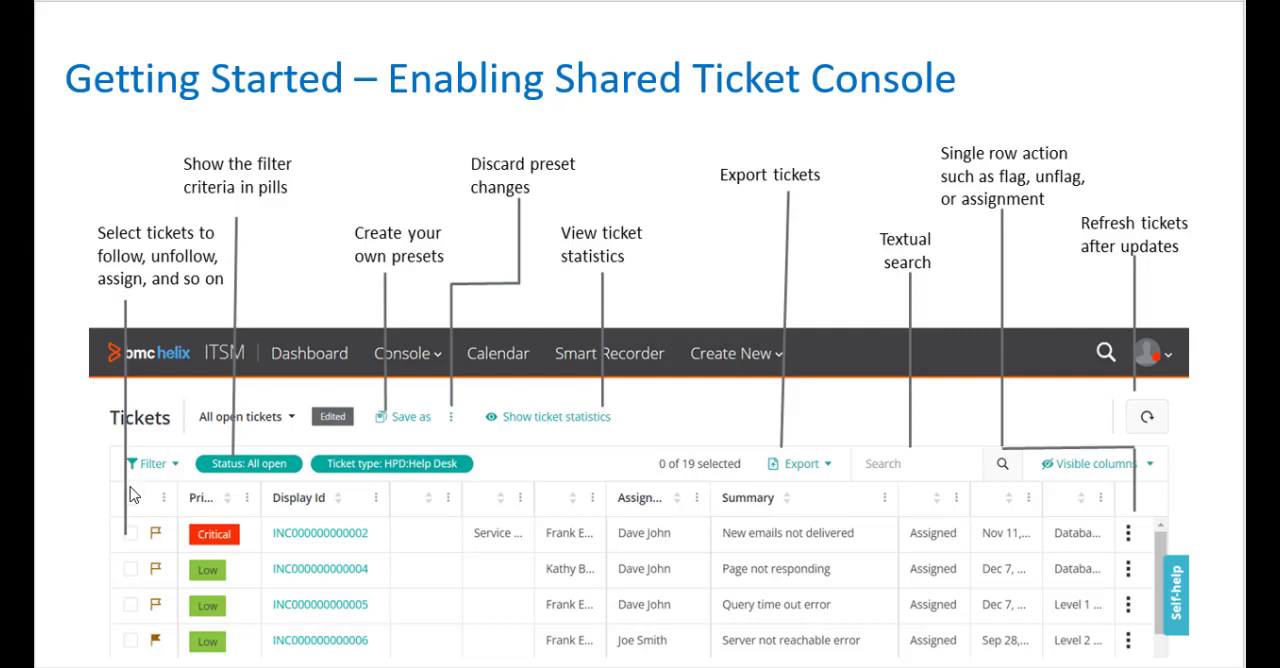
mouse_move(243, 196)
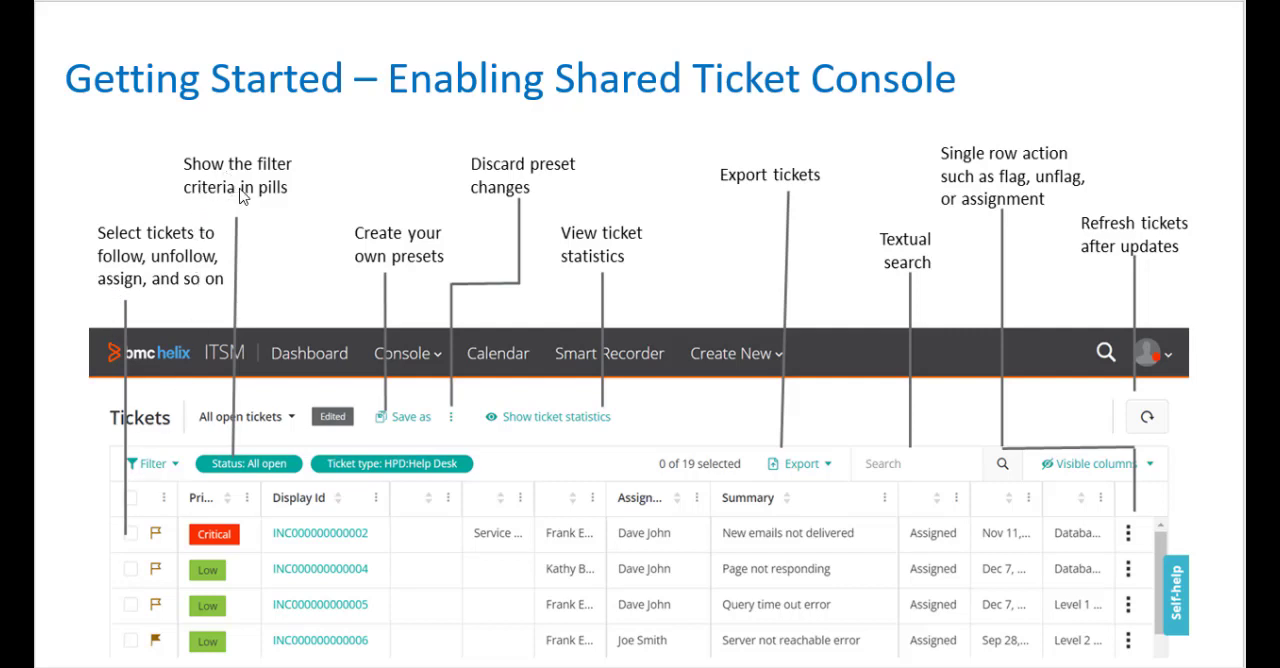
mouse_move(259, 471)
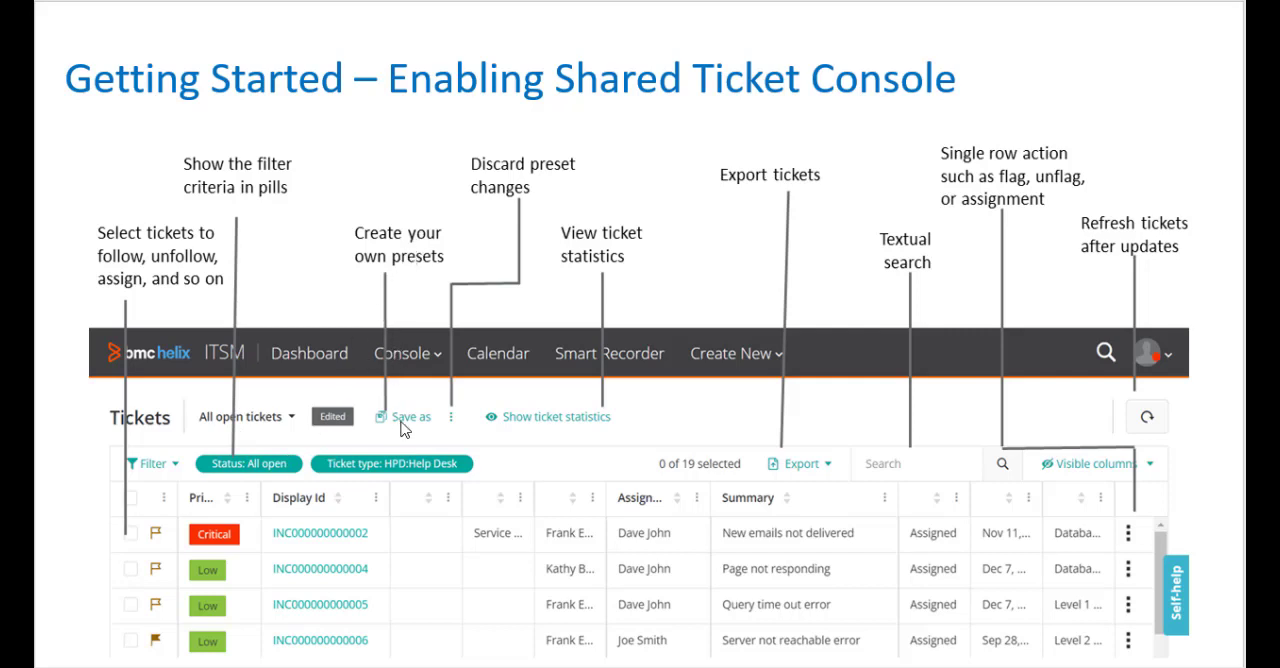
mouse_move(454, 428)
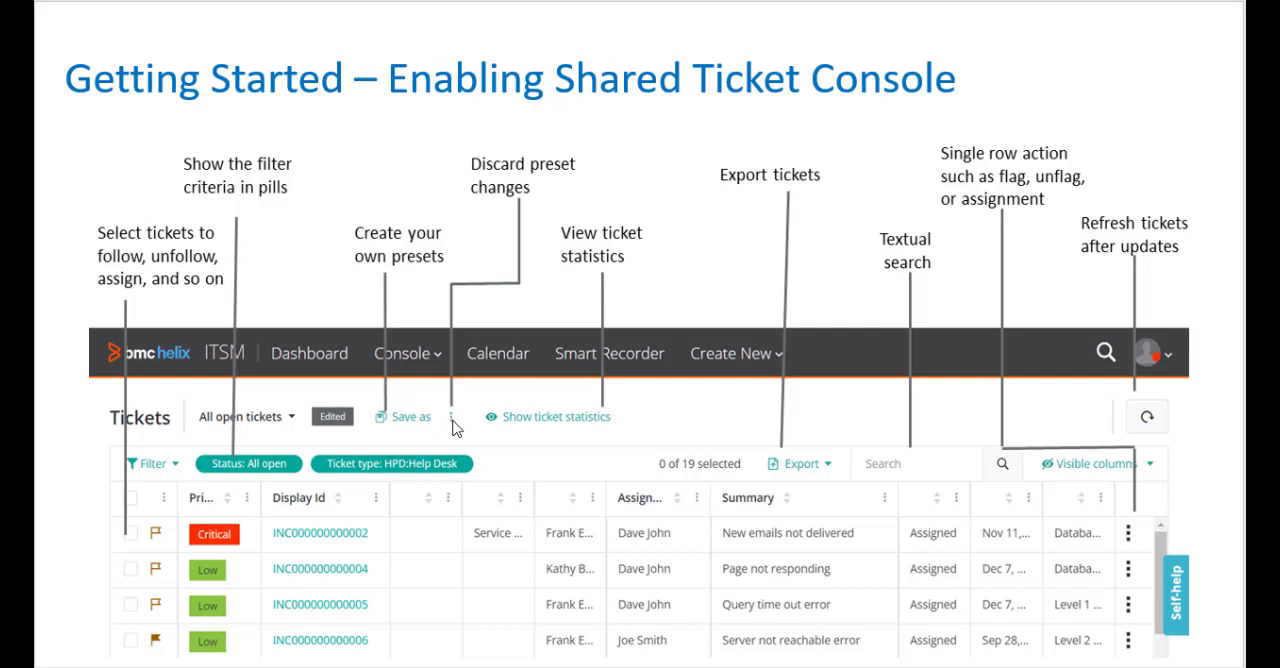
mouse_move(579, 417)
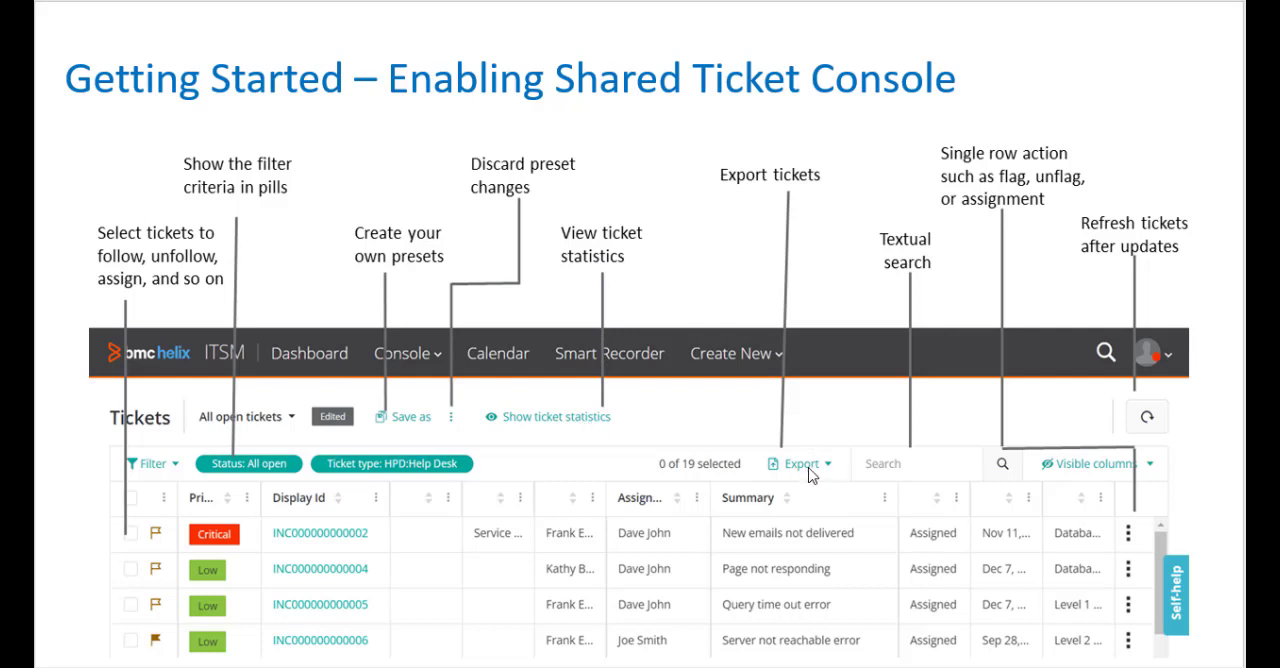
mouse_move(908, 469)
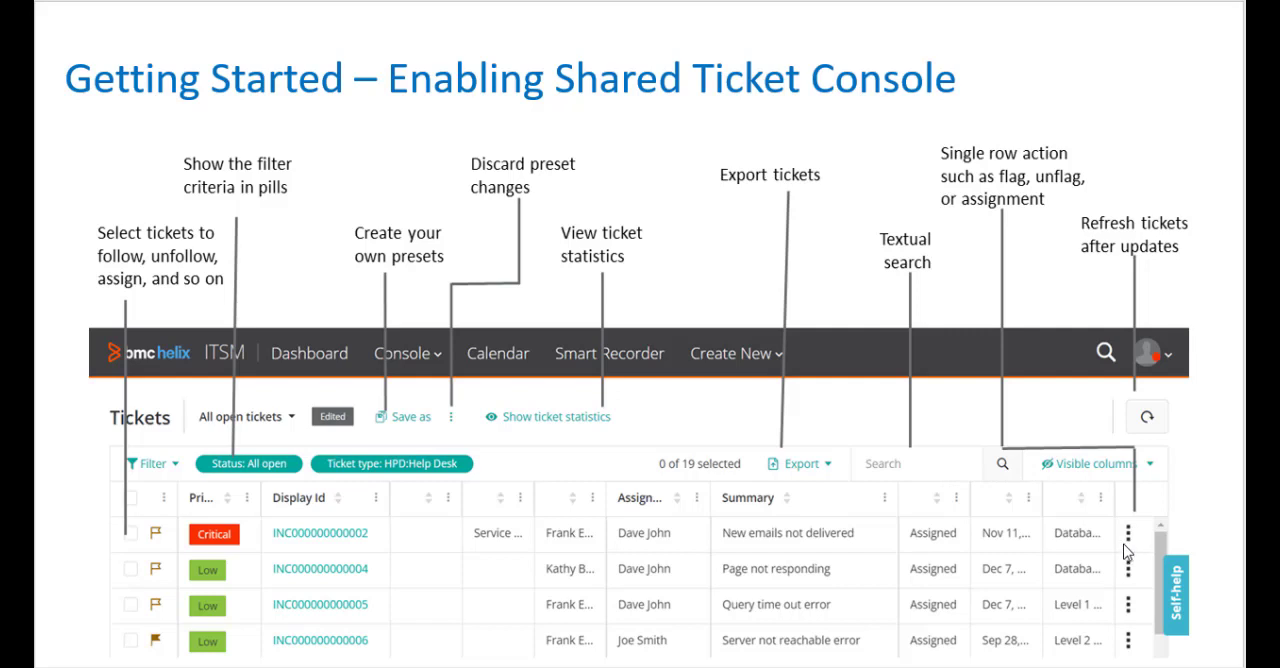
mouse_move(1137, 536)
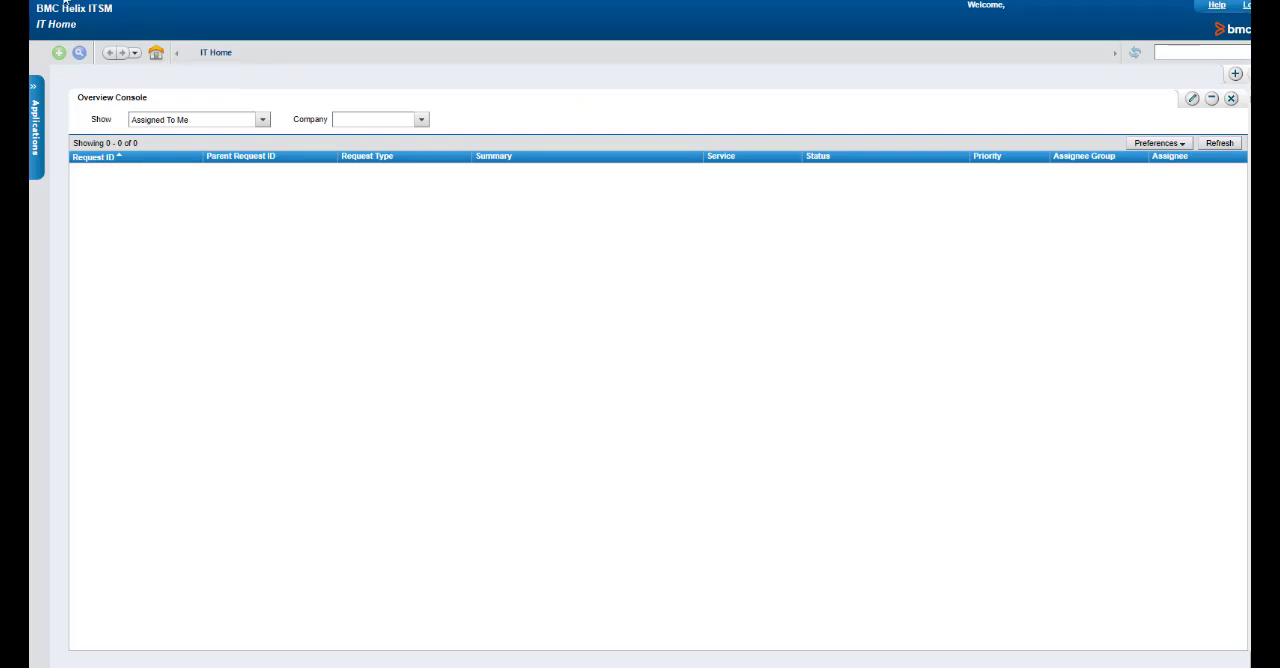
mouse_move(33, 80)
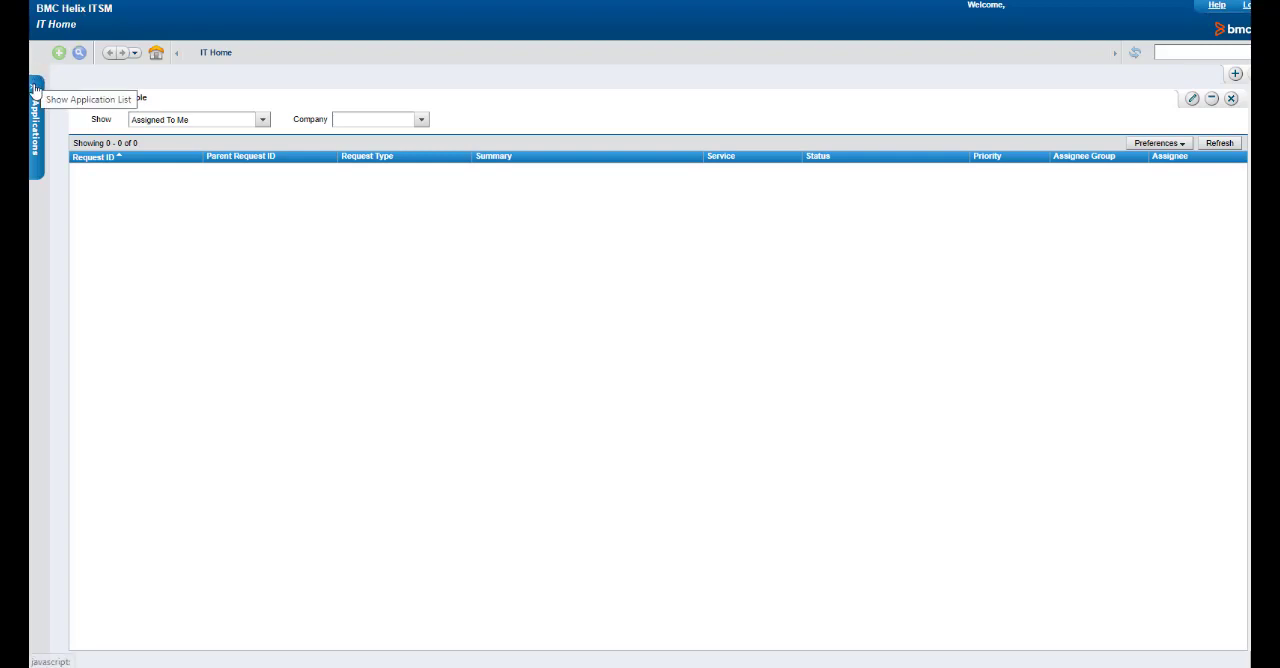
Step: Launch the AR System Administration Console from the Applications list
left_click(33, 86)
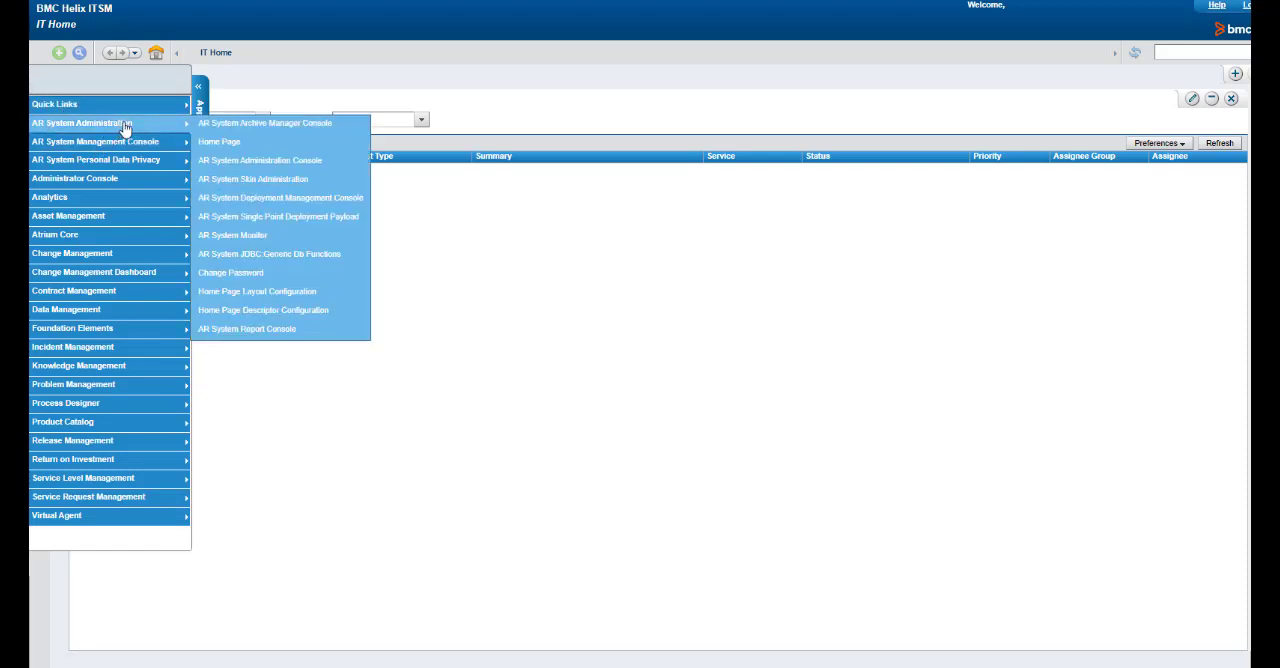
mouse_move(259, 163)
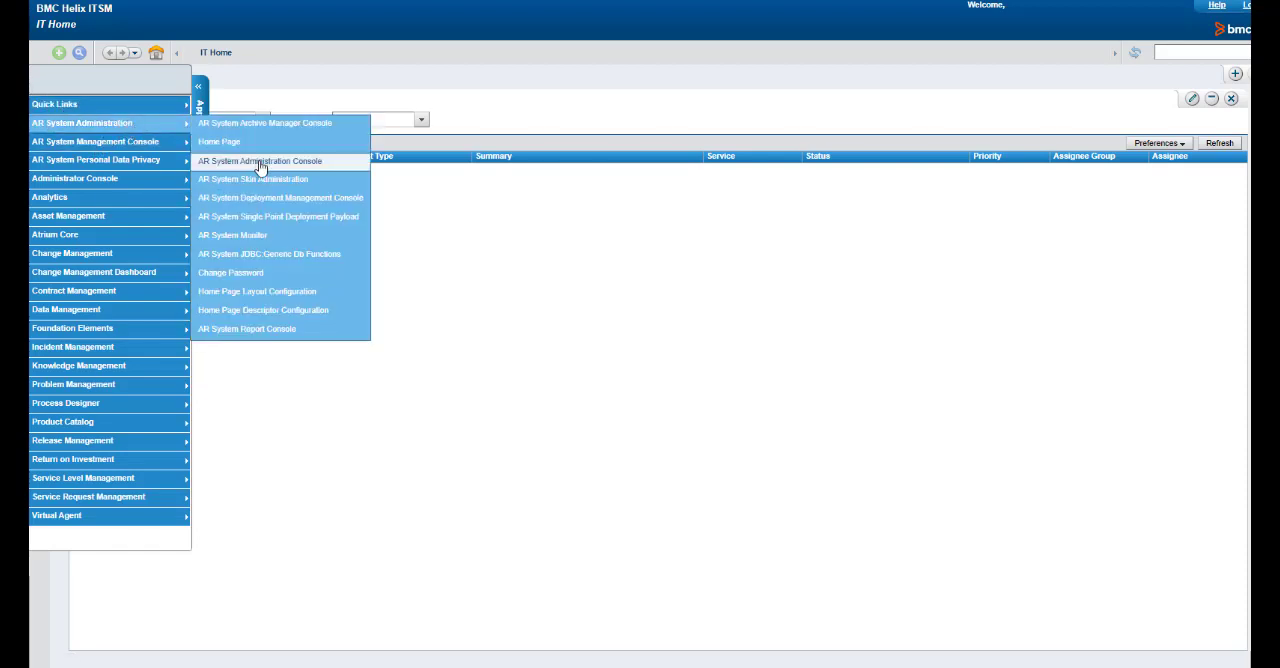
left_click(259, 161)
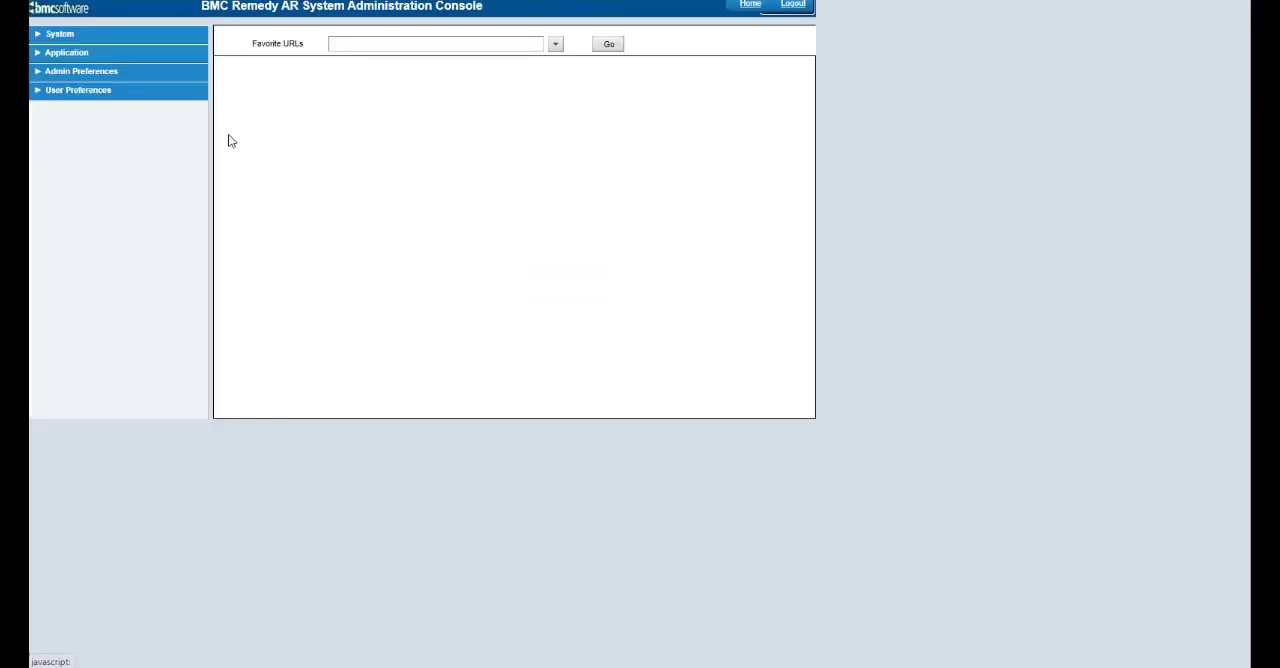
Step: Open Centralized Configuration under System > General
left_click(58, 33)
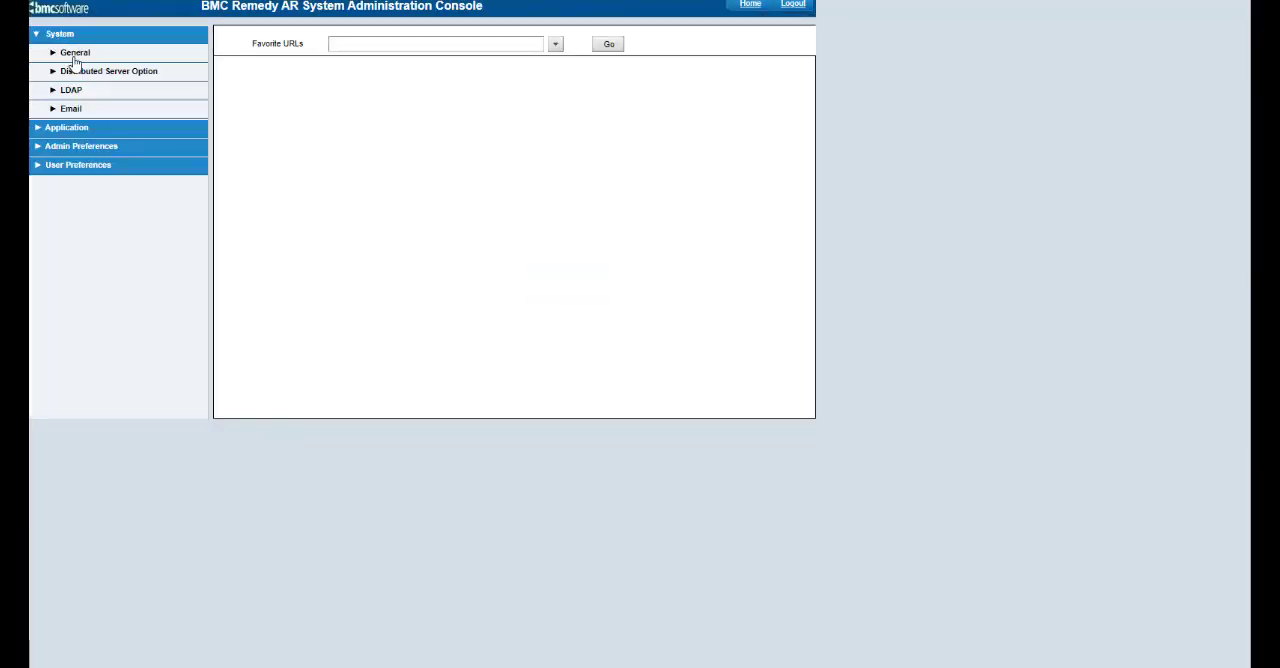
left_click(72, 52)
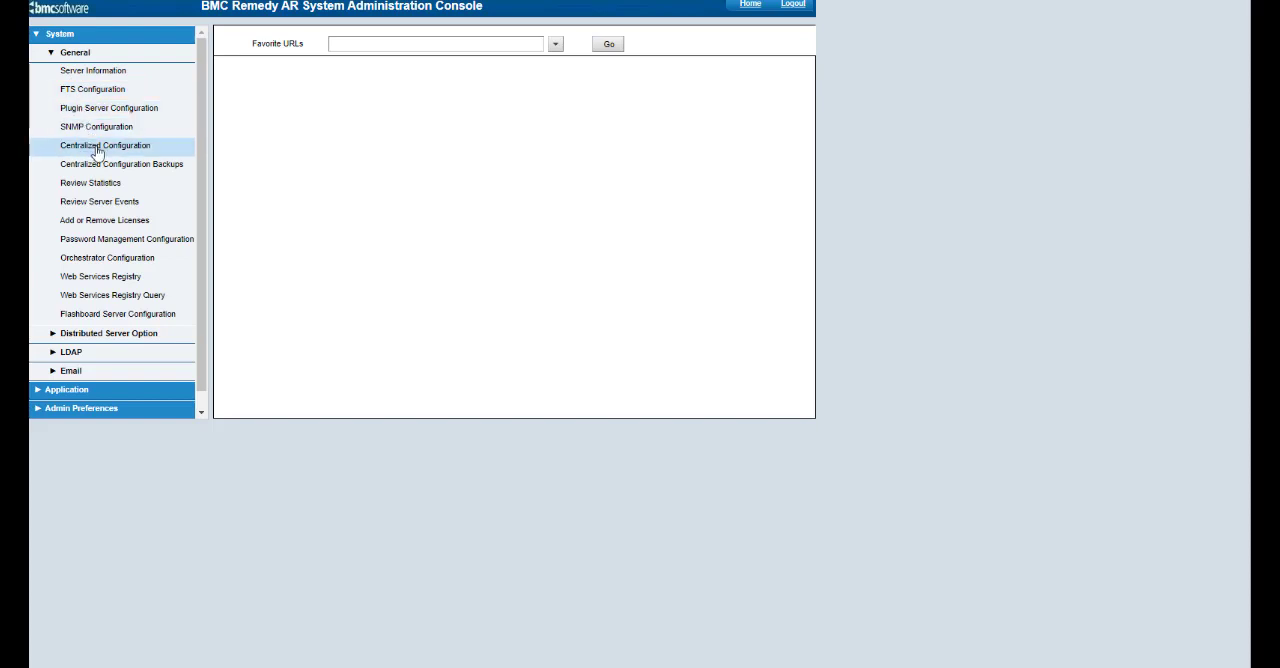
left_click(104, 145)
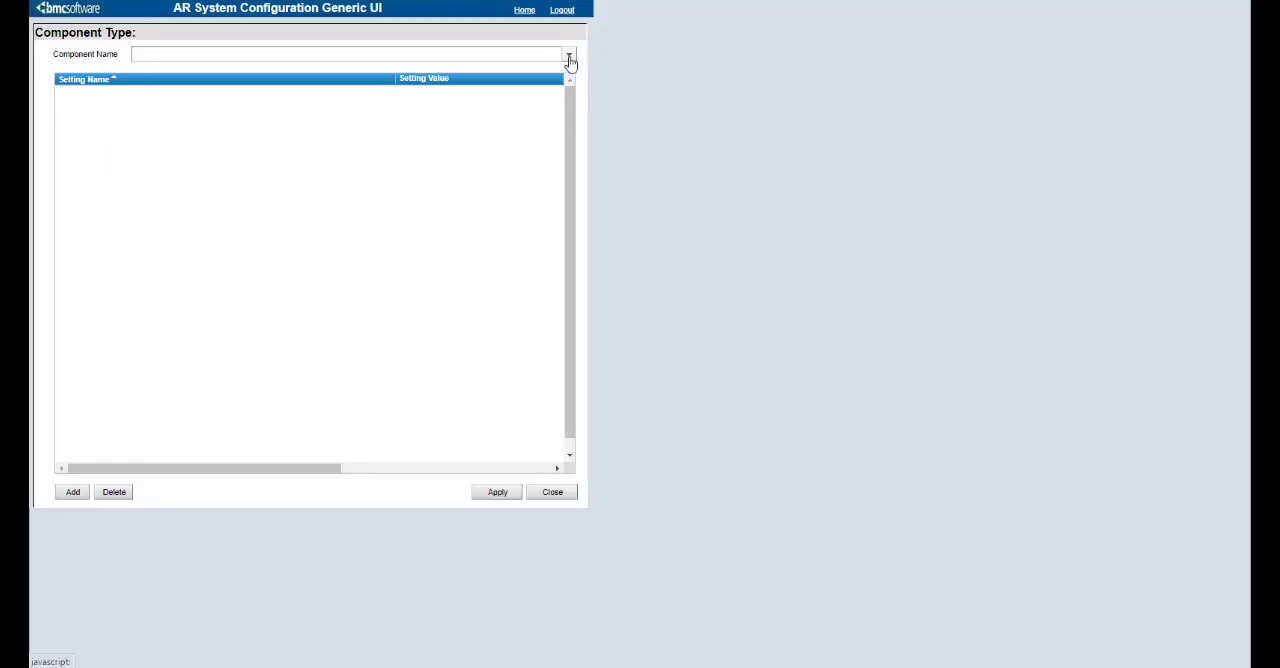
Step: Load com.bmc.arsys.smartit settings and change enableSharedTicketConsole to true
left_click(569, 61)
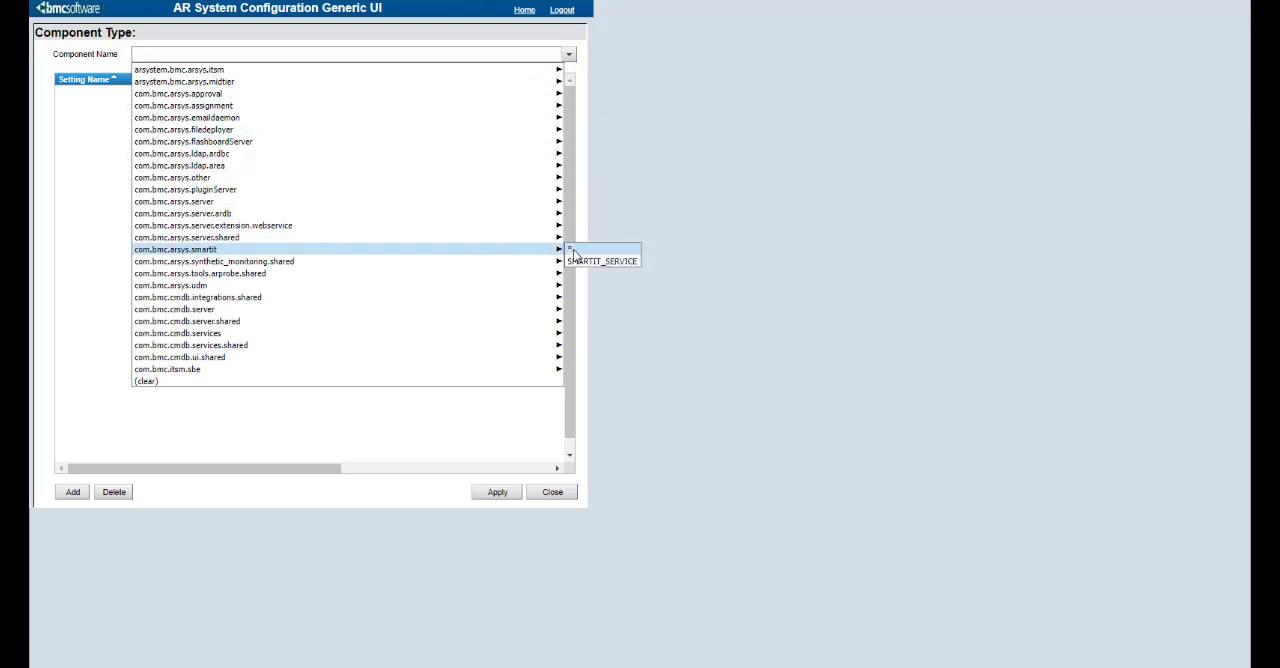
left_click(188, 253)
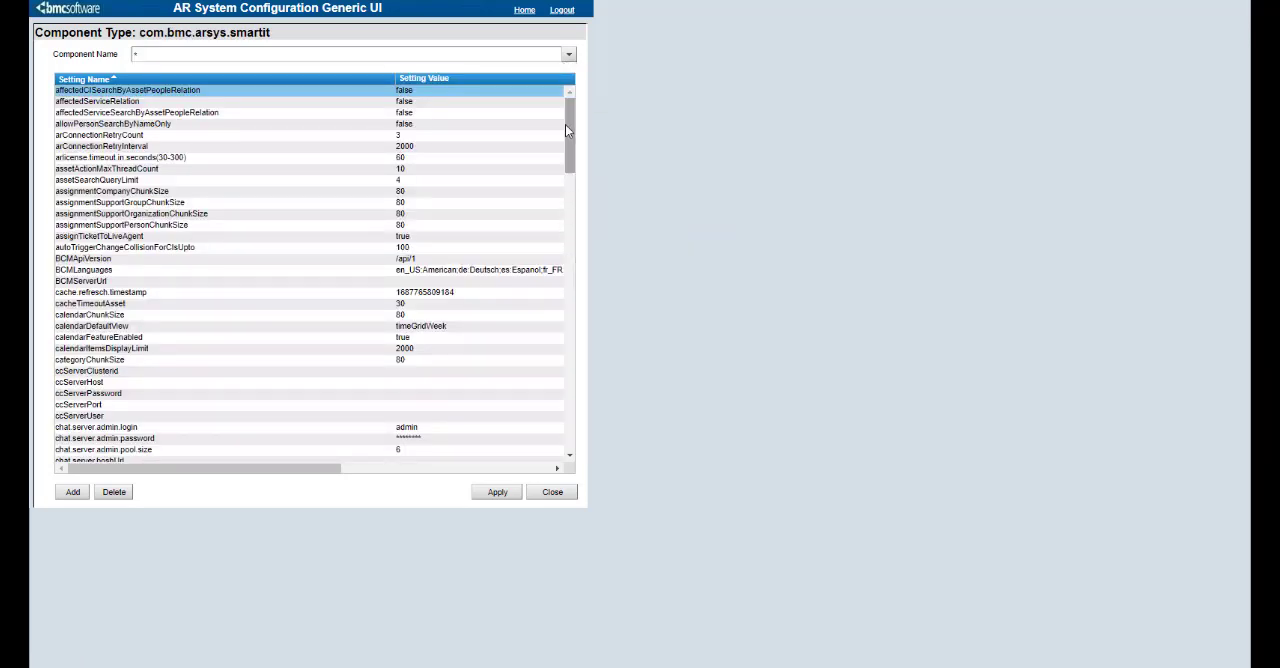
scroll("down", 3)
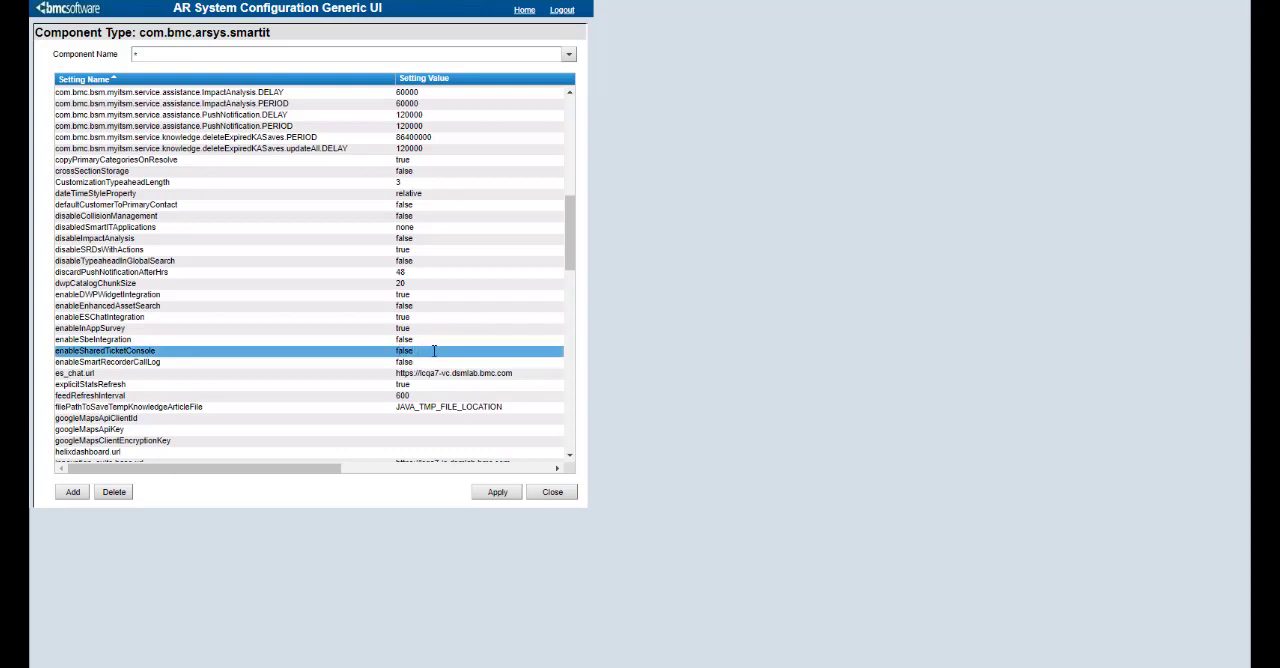
left_click(460, 350)
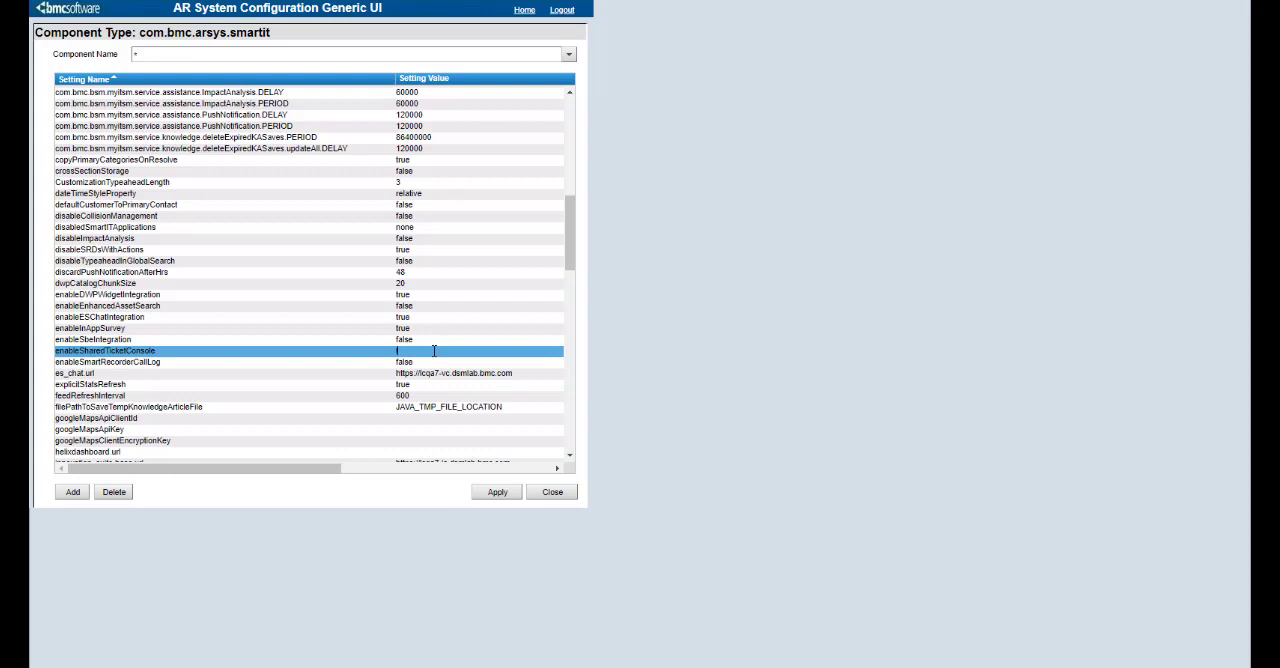
type("true")
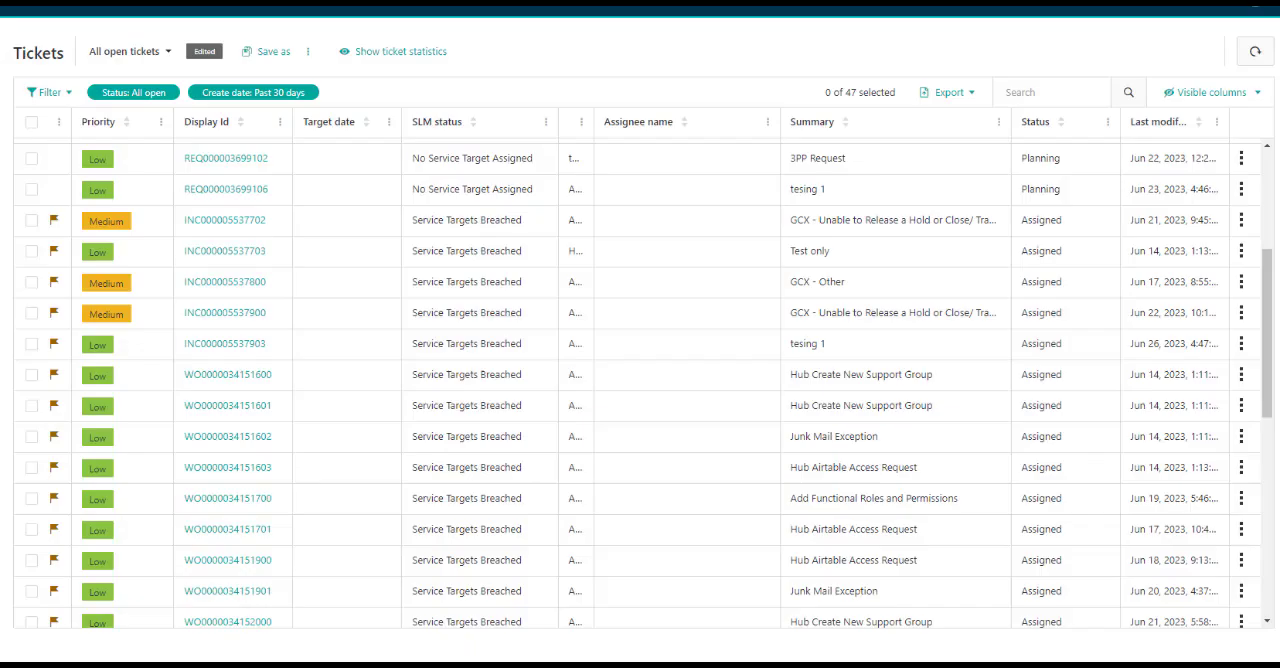
mouse_move(817, 498)
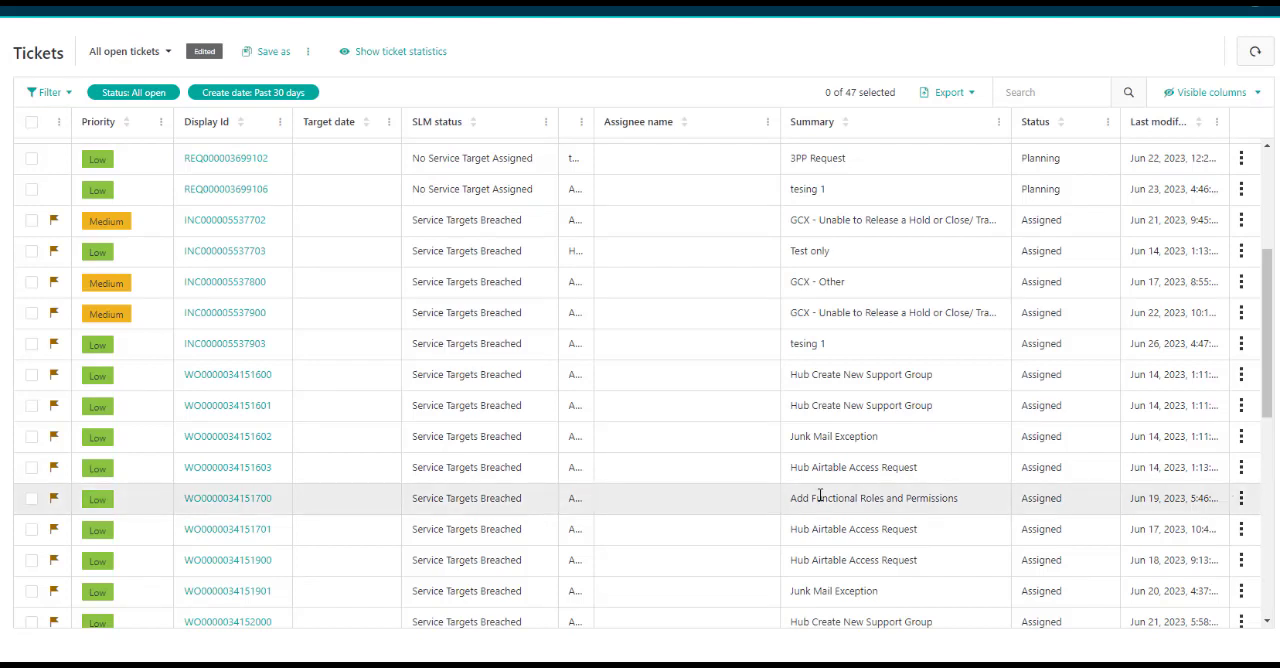
mouse_move(320, 367)
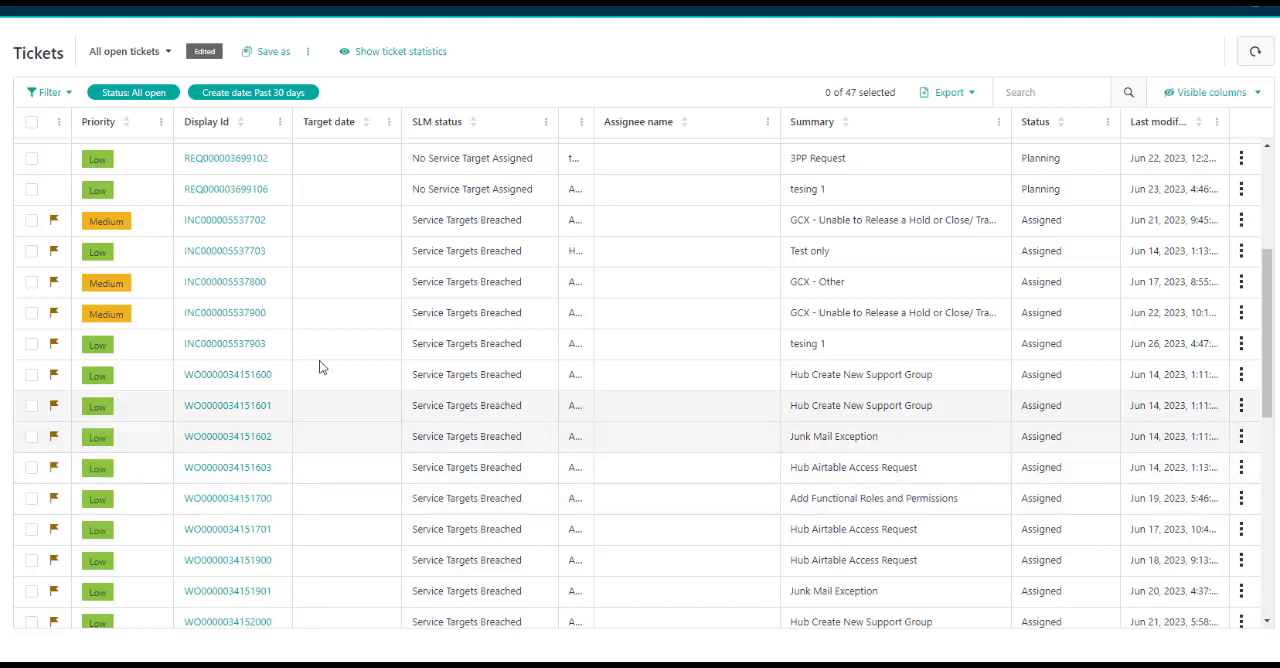
left_click(31, 189)
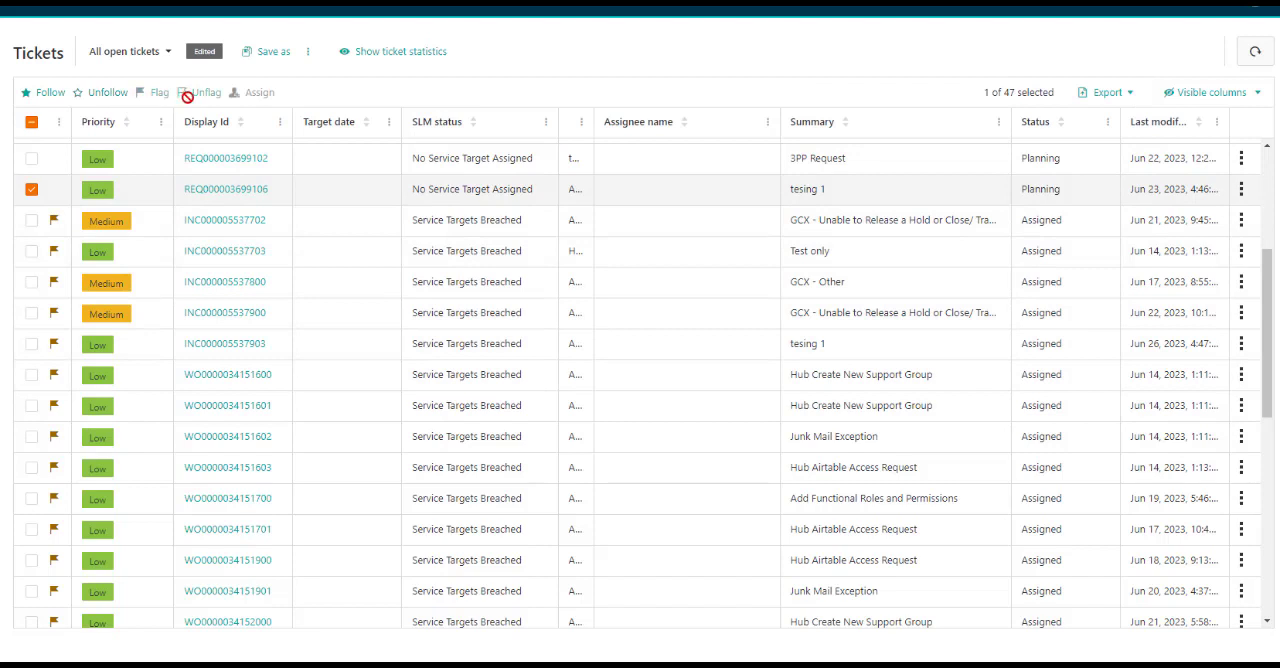
mouse_move(258, 98)
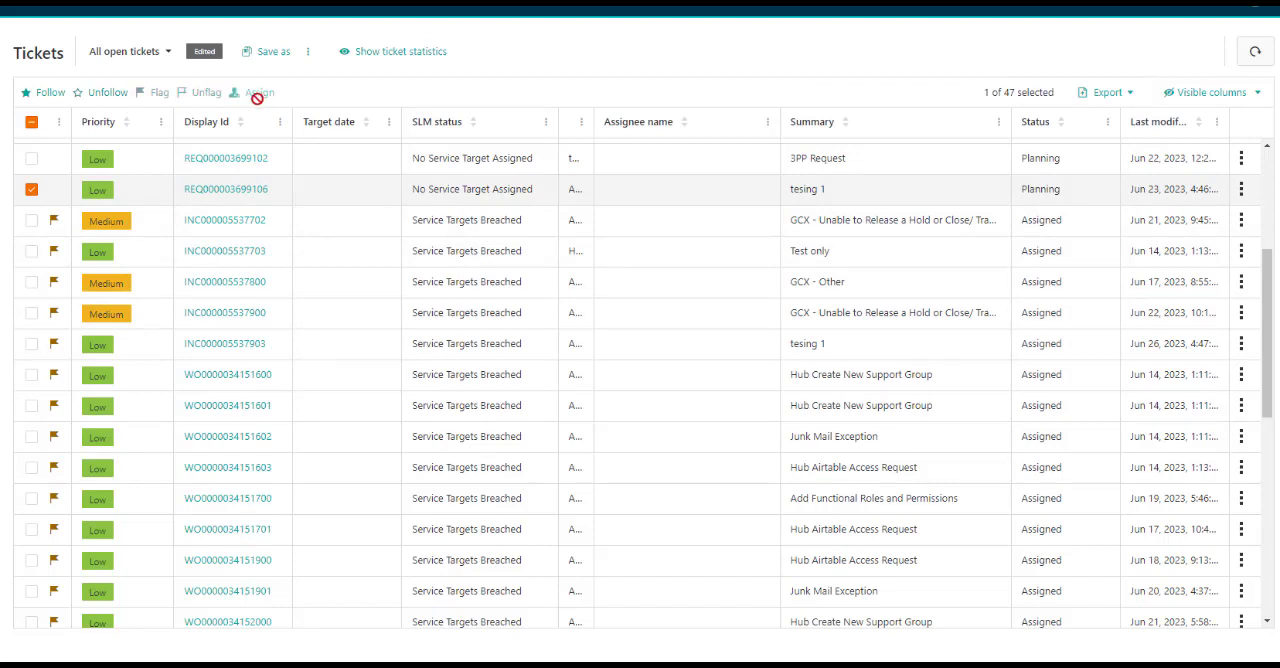
mouse_move(170, 152)
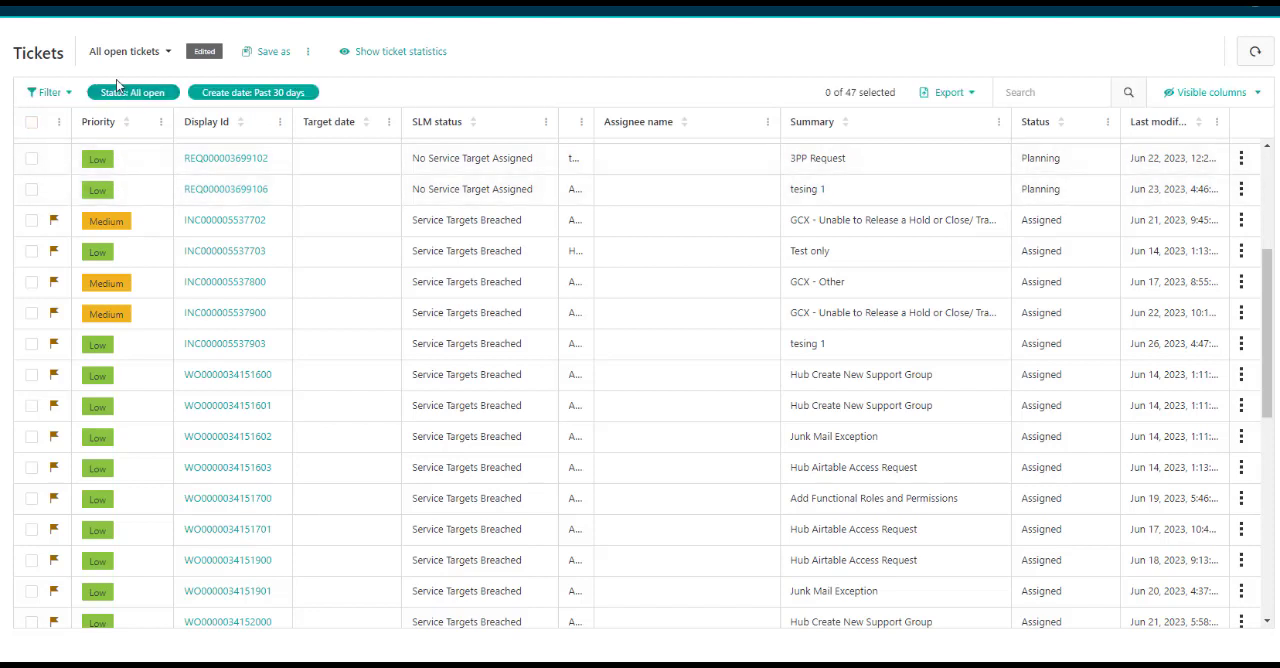
mouse_move(135, 93)
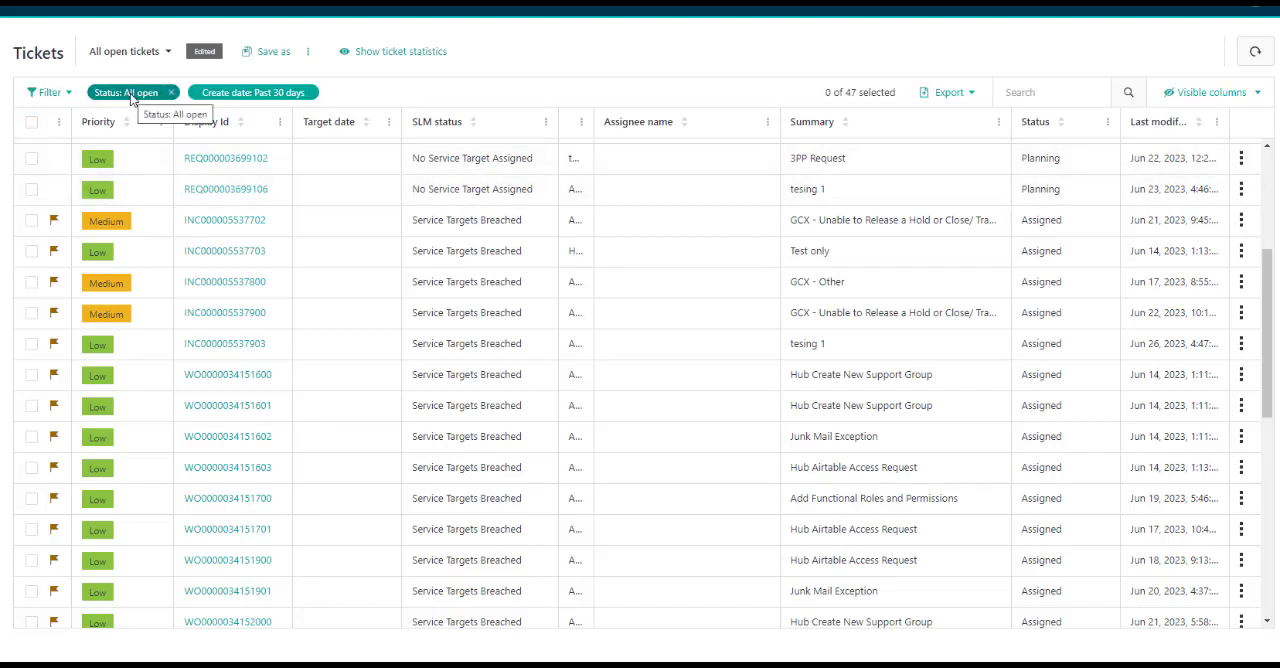
mouse_move(171, 116)
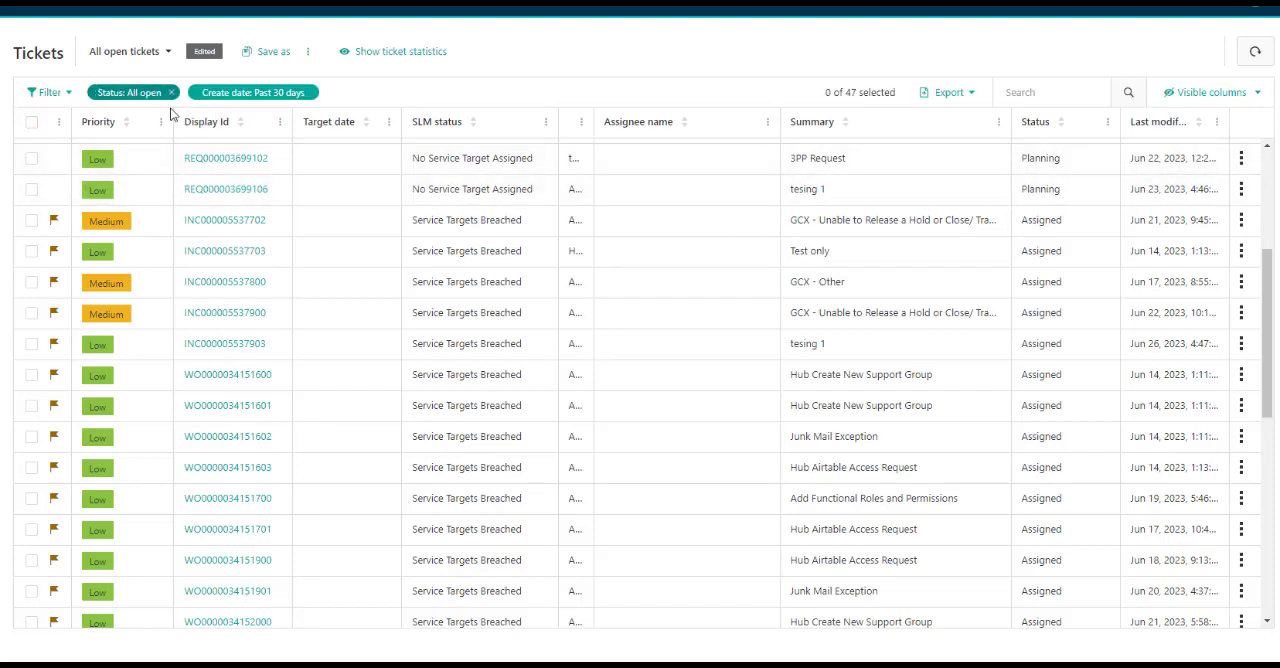
left_click(273, 51)
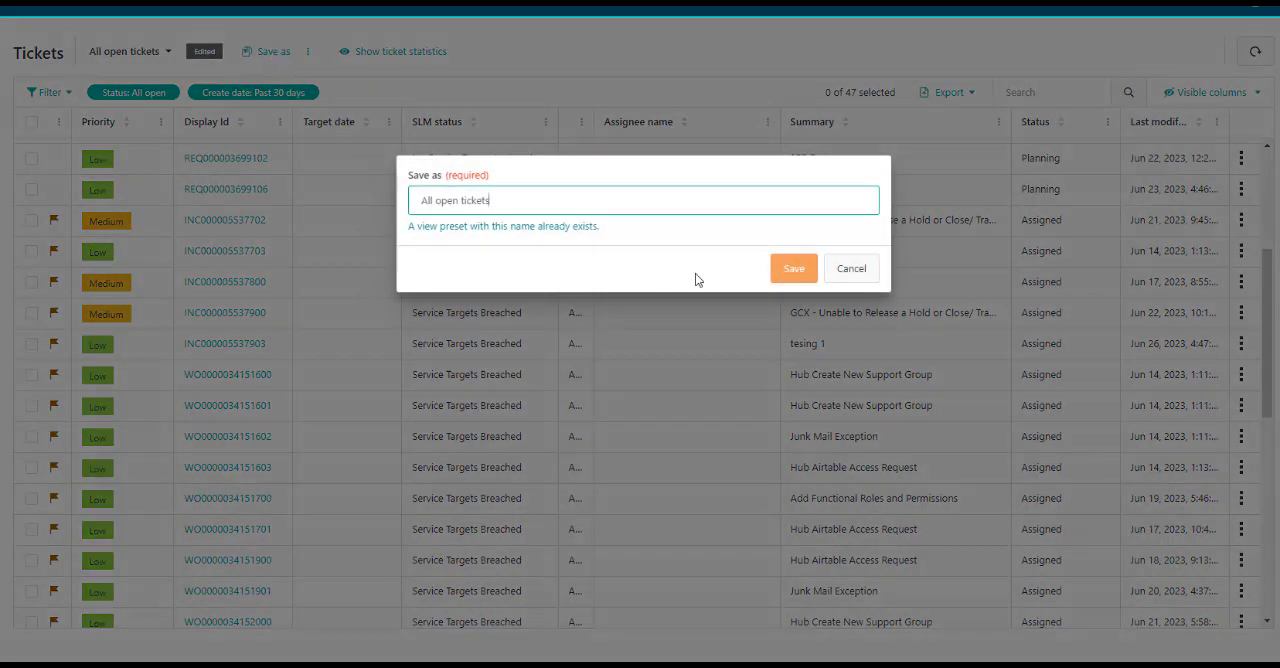
left_click(850, 268)
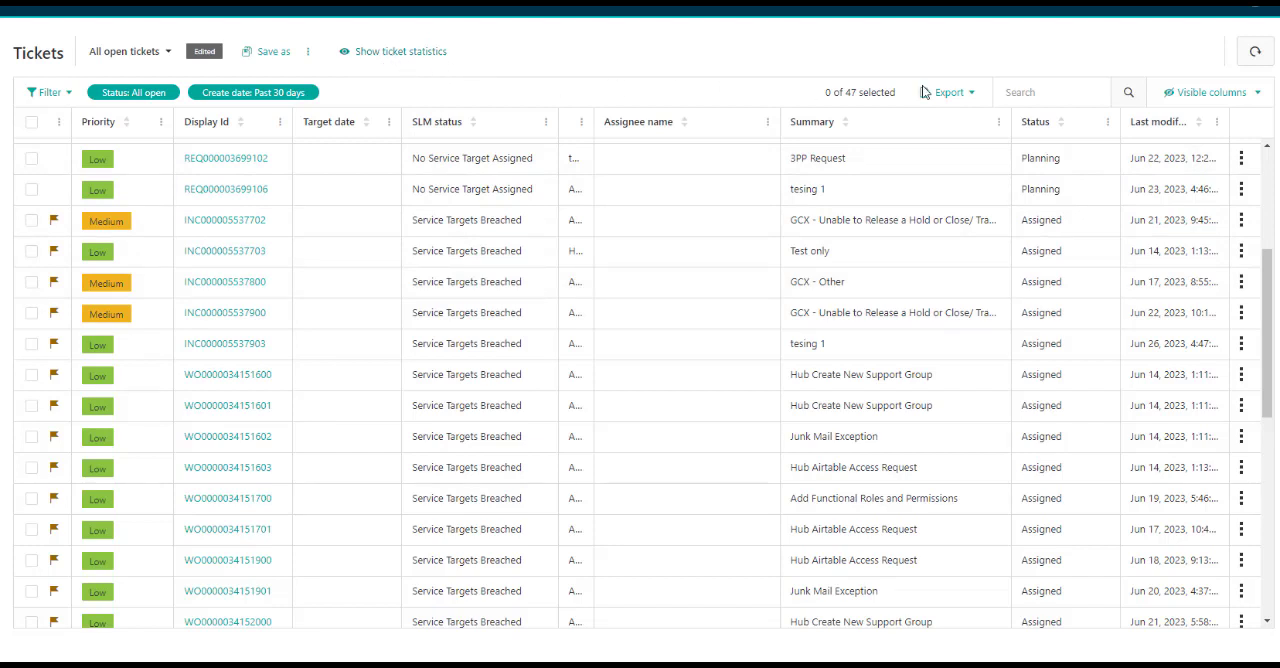
mouse_move(947, 97)
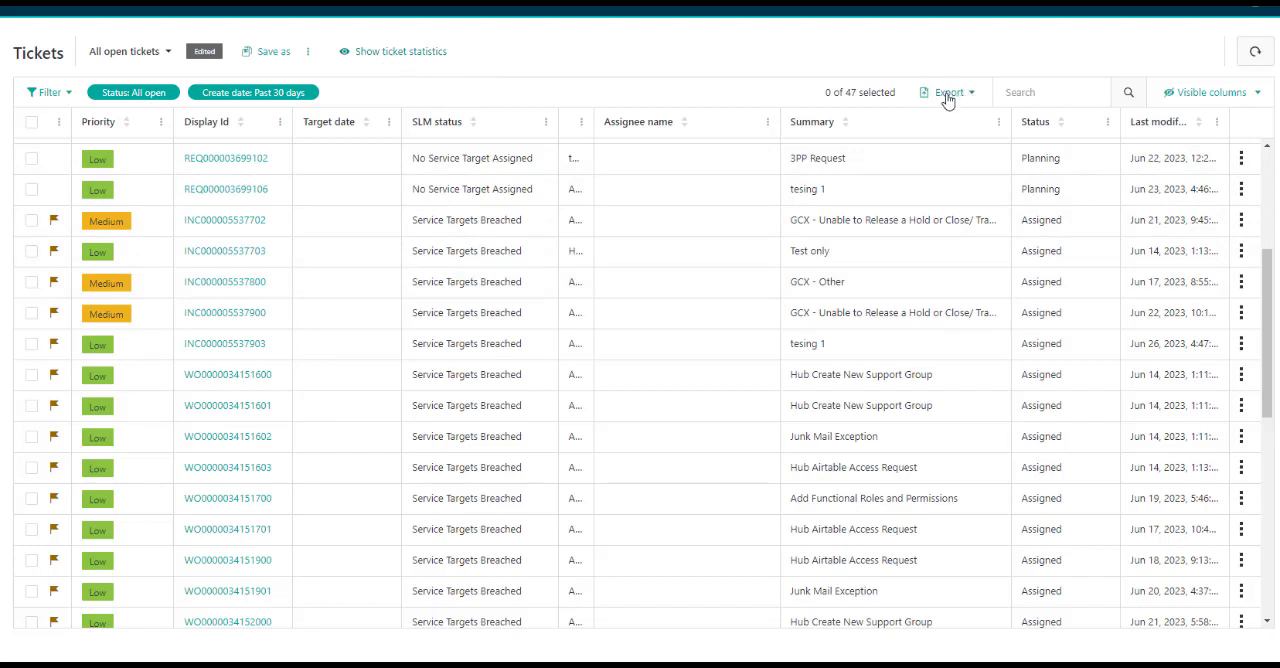
left_click(947, 92)
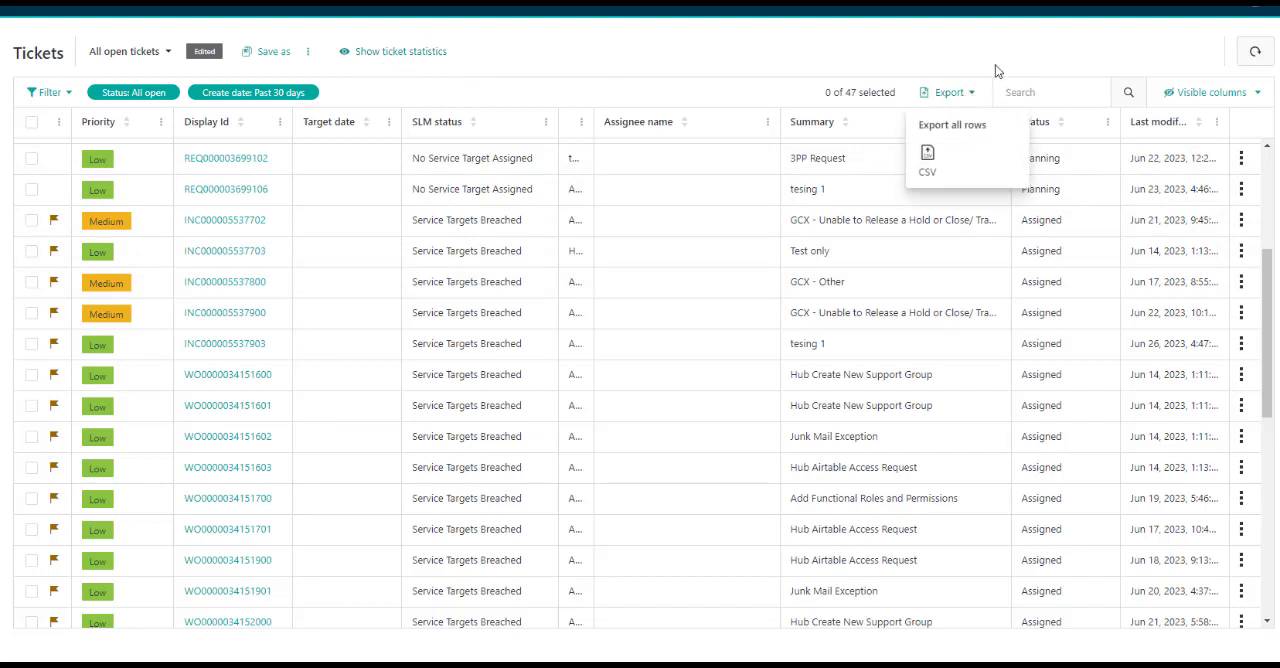
left_click(1033, 92)
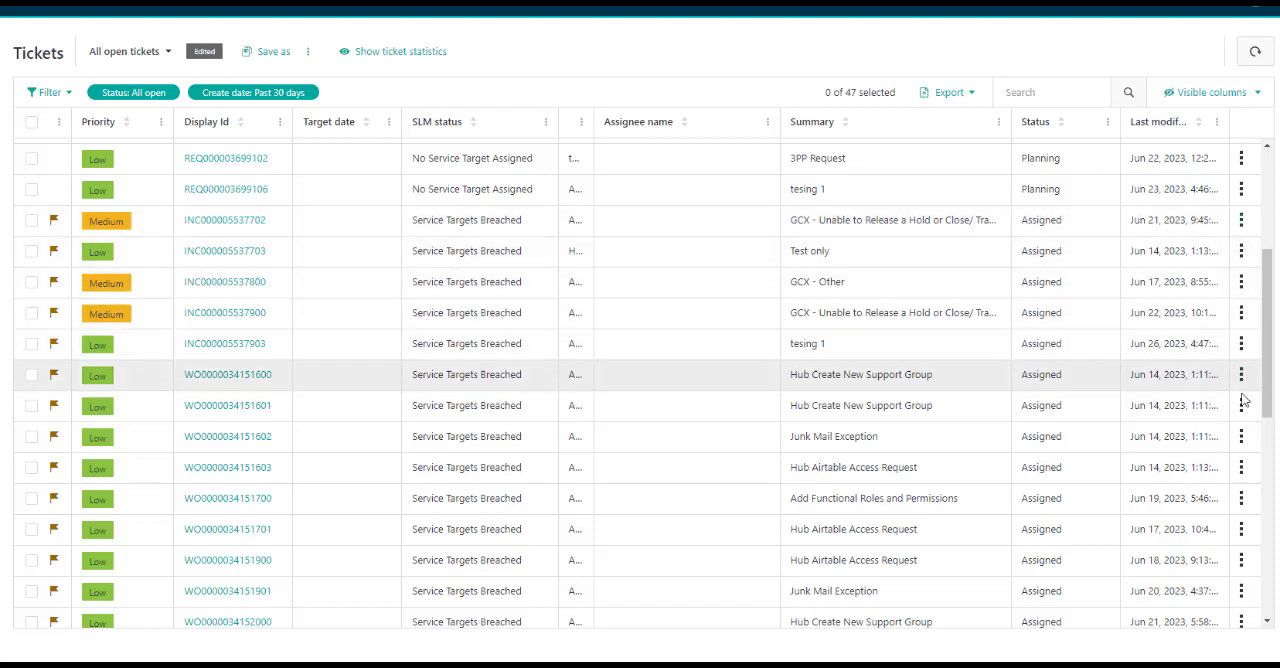
mouse_move(1242, 406)
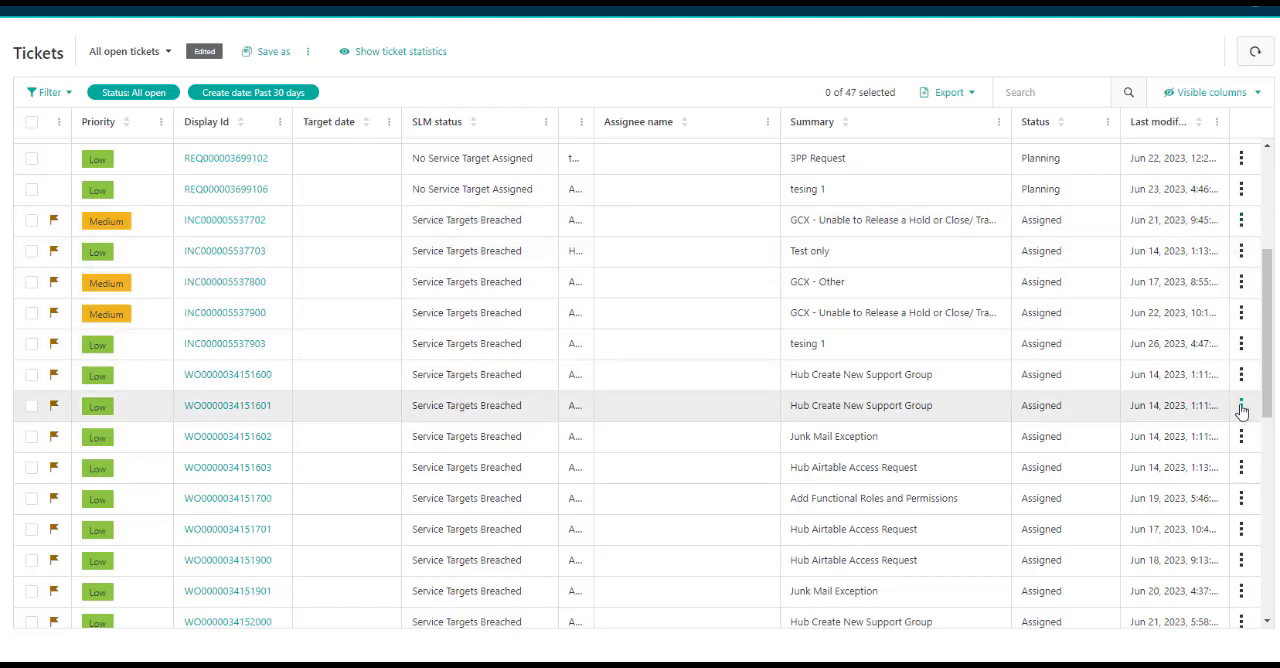
mouse_move(1242, 407)
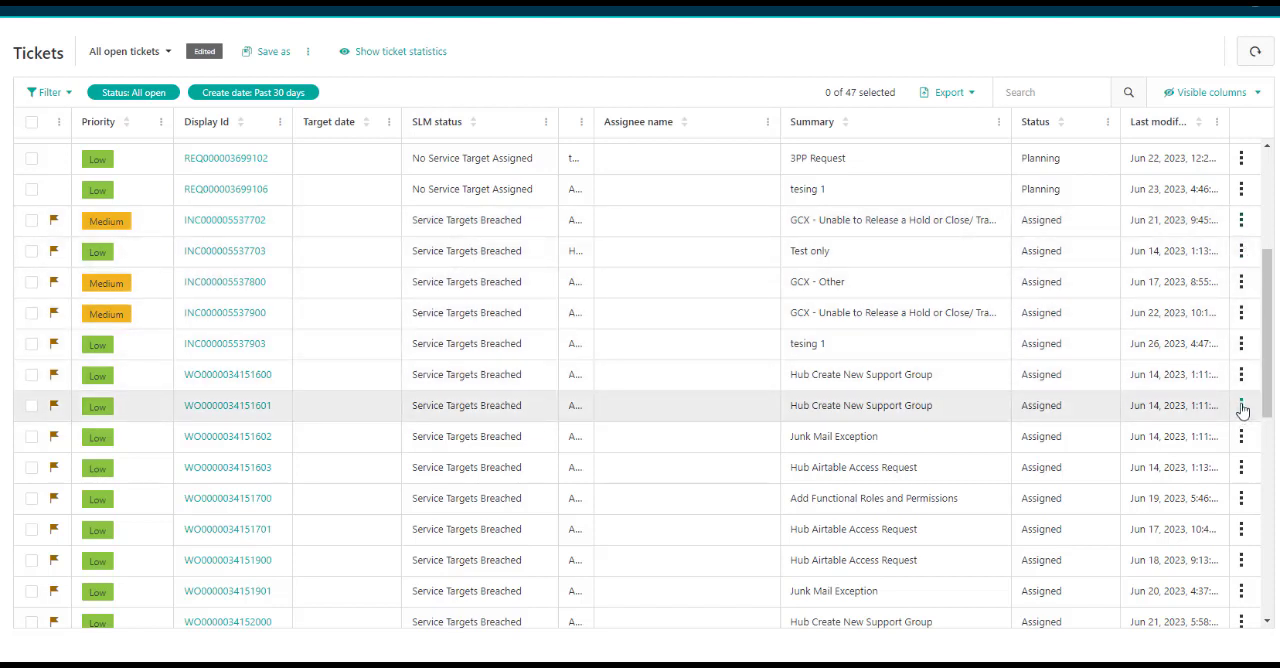
left_click(1243, 406)
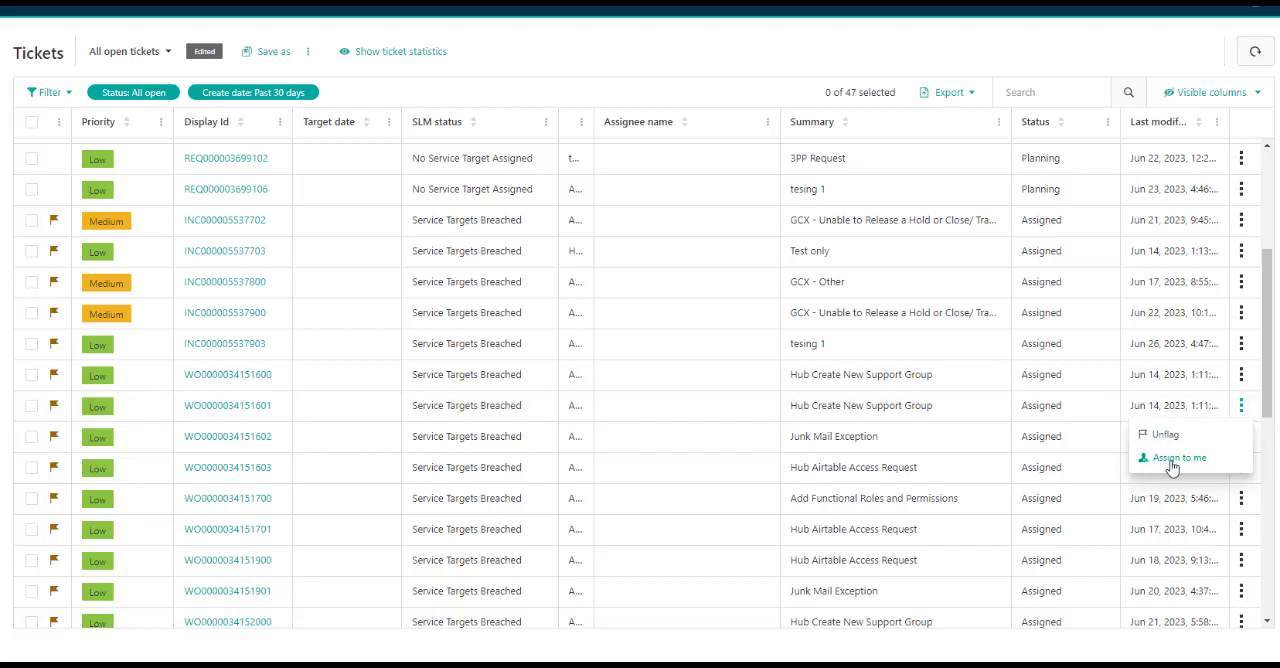